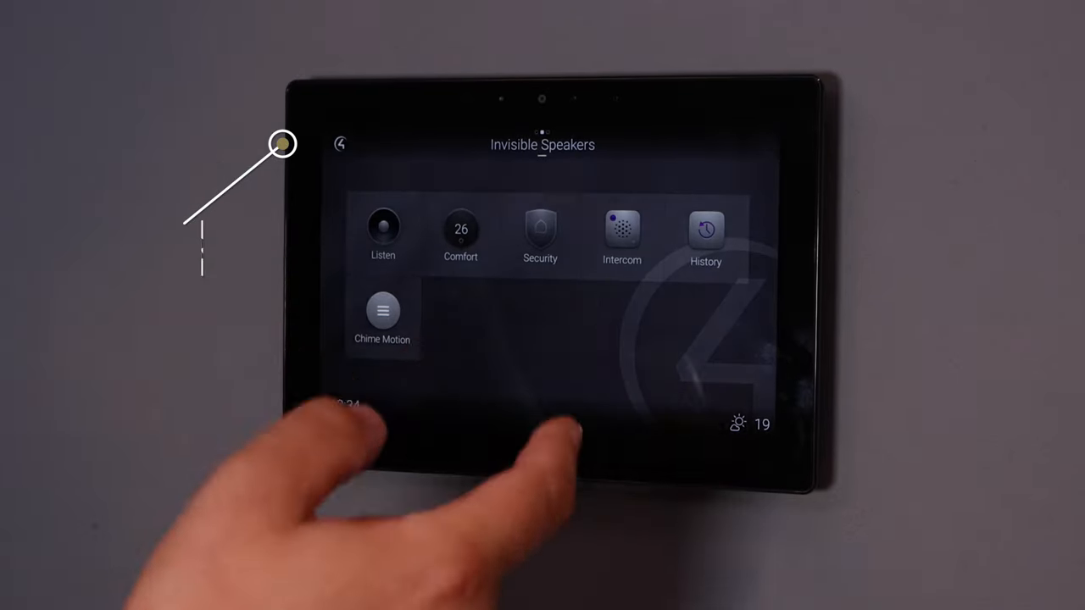
From Listen > Radio, scroll the stations list and start Capital XTRA UK playing.
click(383, 225)
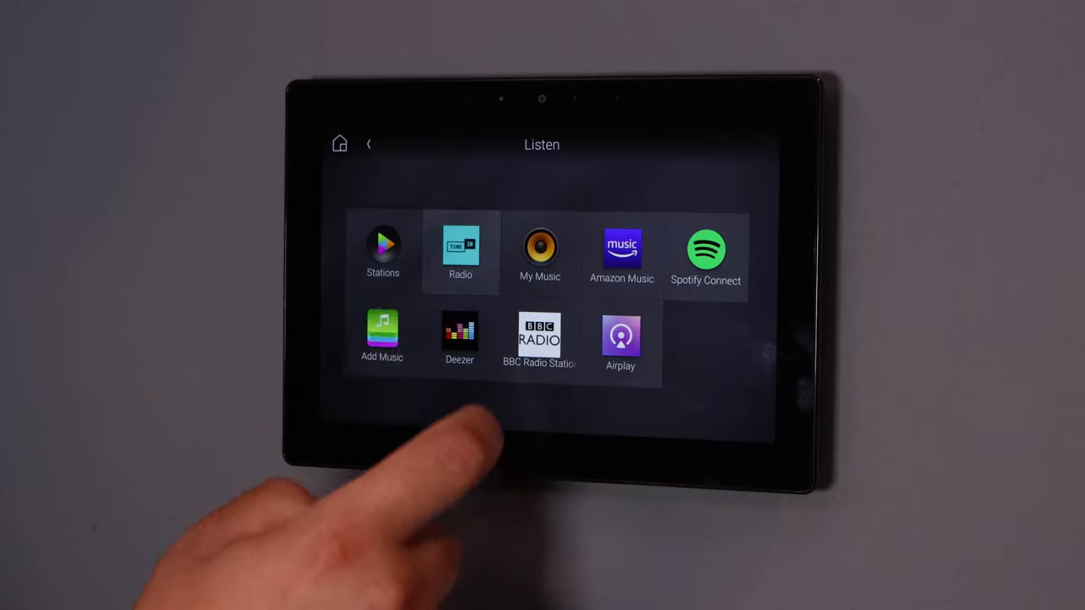
click(460, 251)
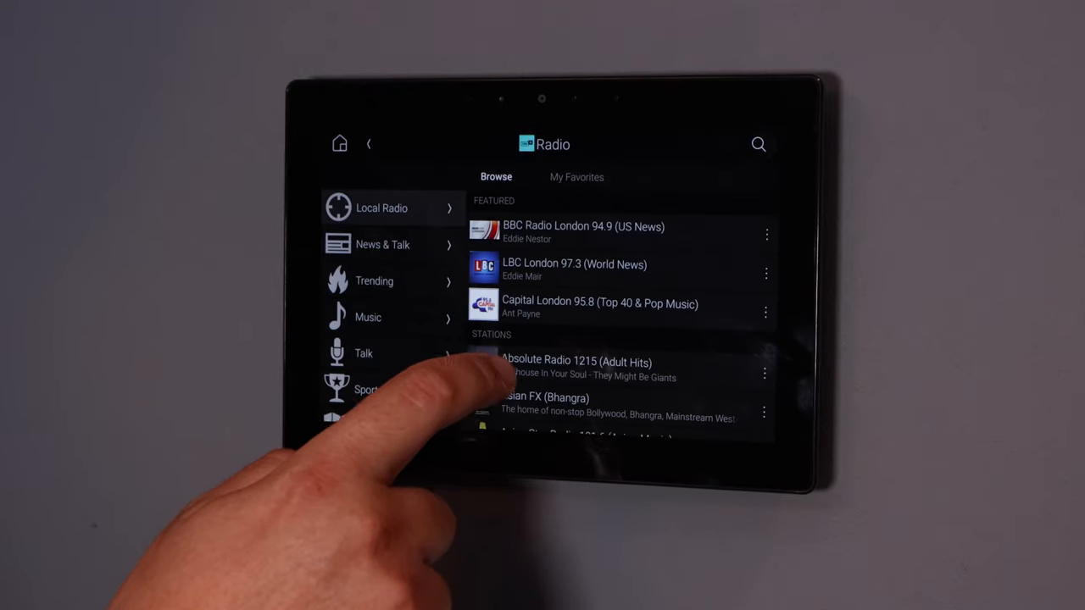
scroll(down, 3)
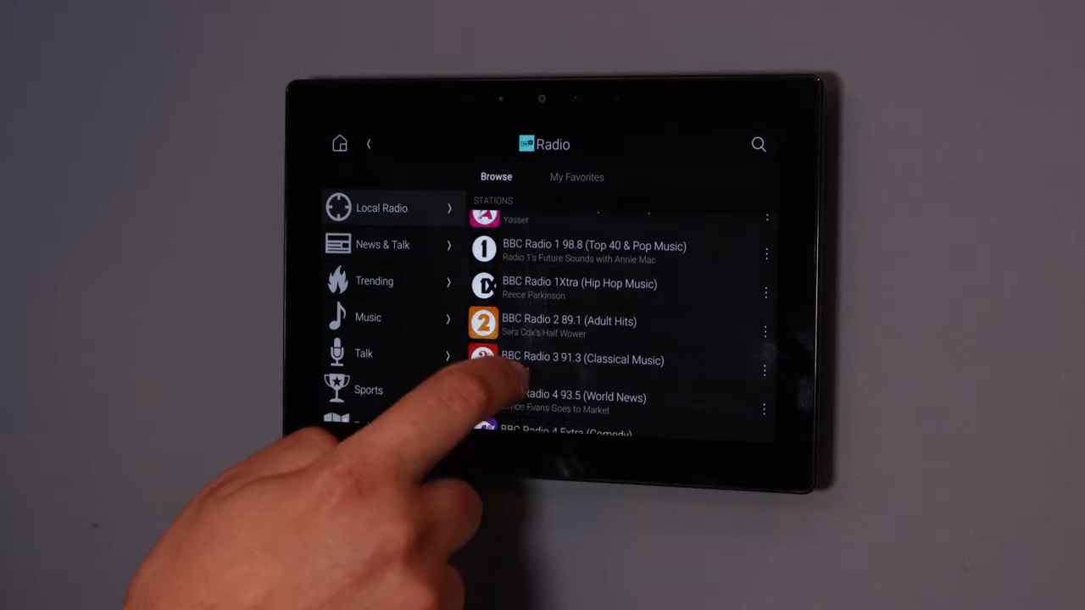
scroll(down, 3)
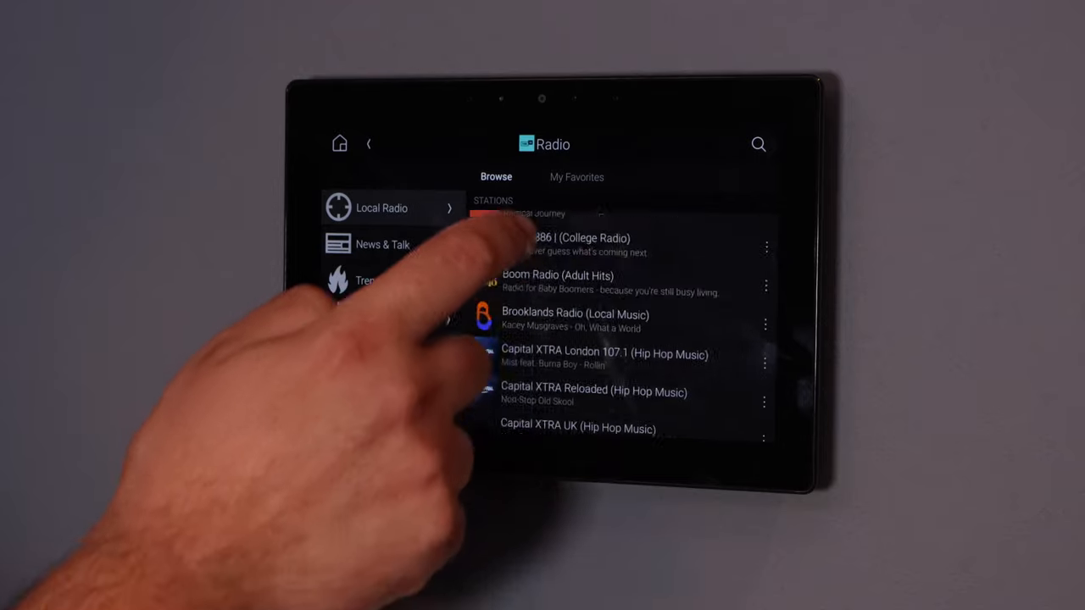
scroll(down, 3)
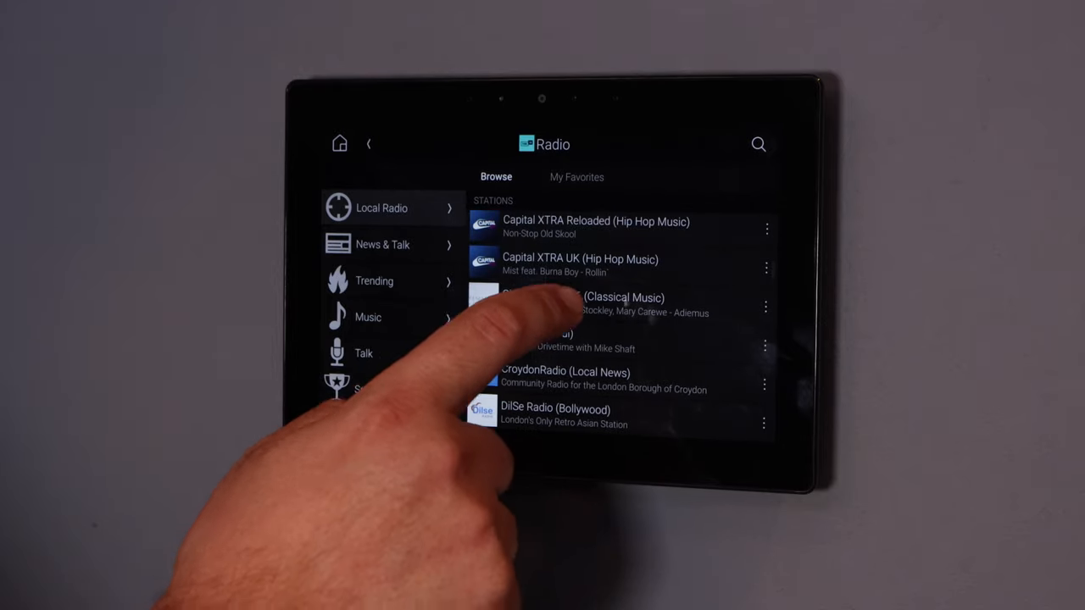
click(580, 265)
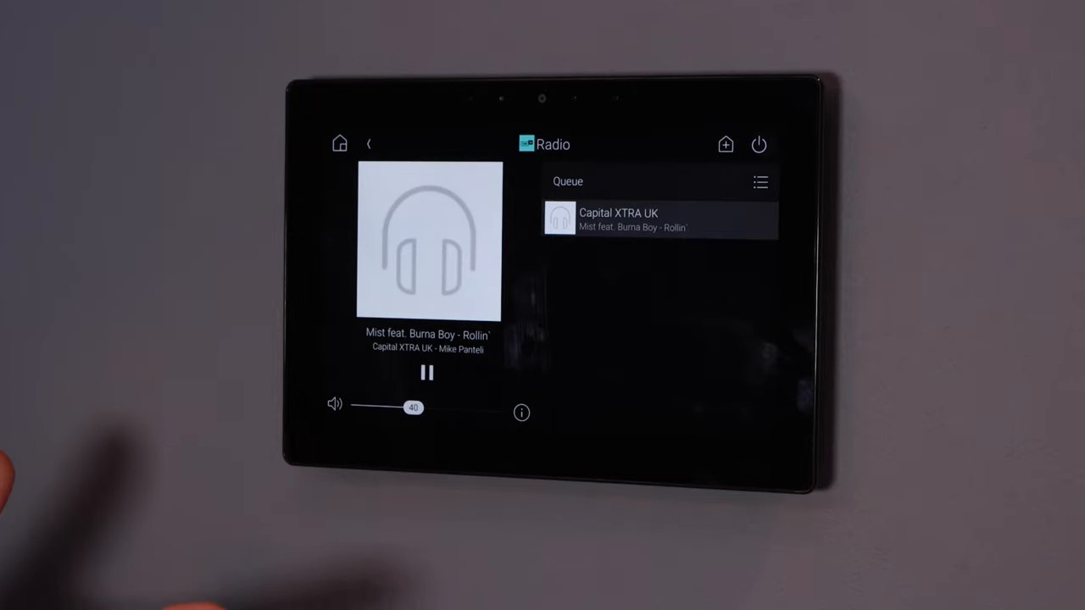
Go back to the Radio browser and show the My Favorites stations list.
click(428, 374)
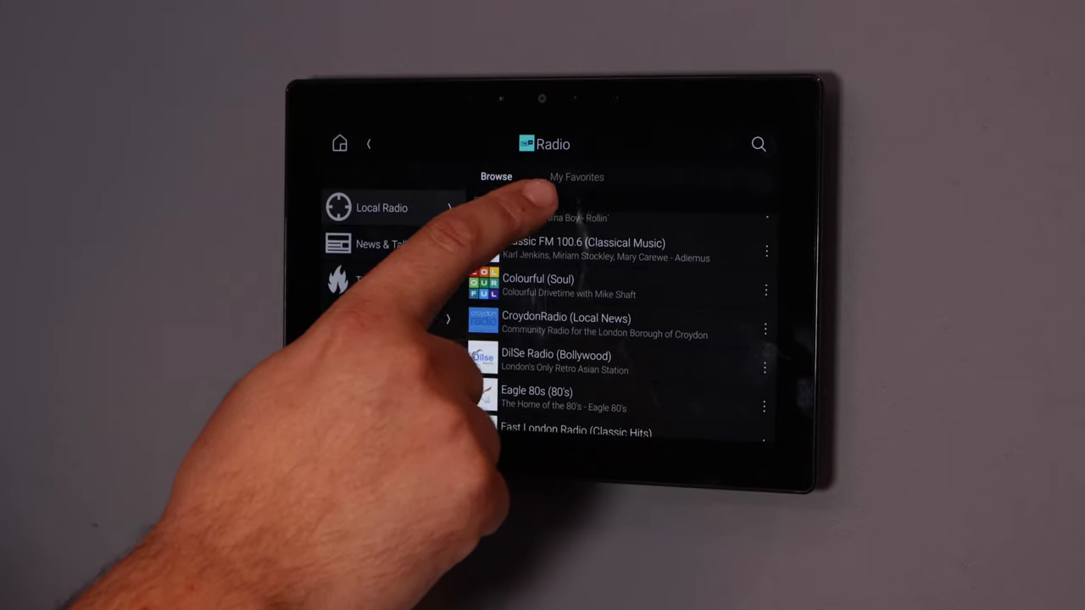
click(576, 178)
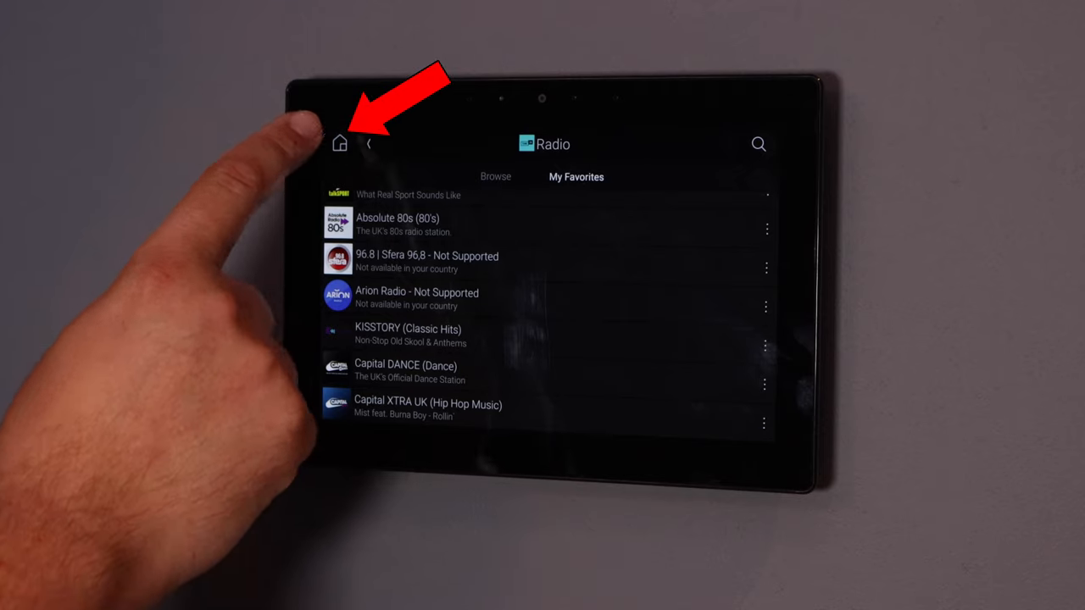
Return to Capital XTRA UK's now-playing screen and show the room volume panel.
click(339, 142)
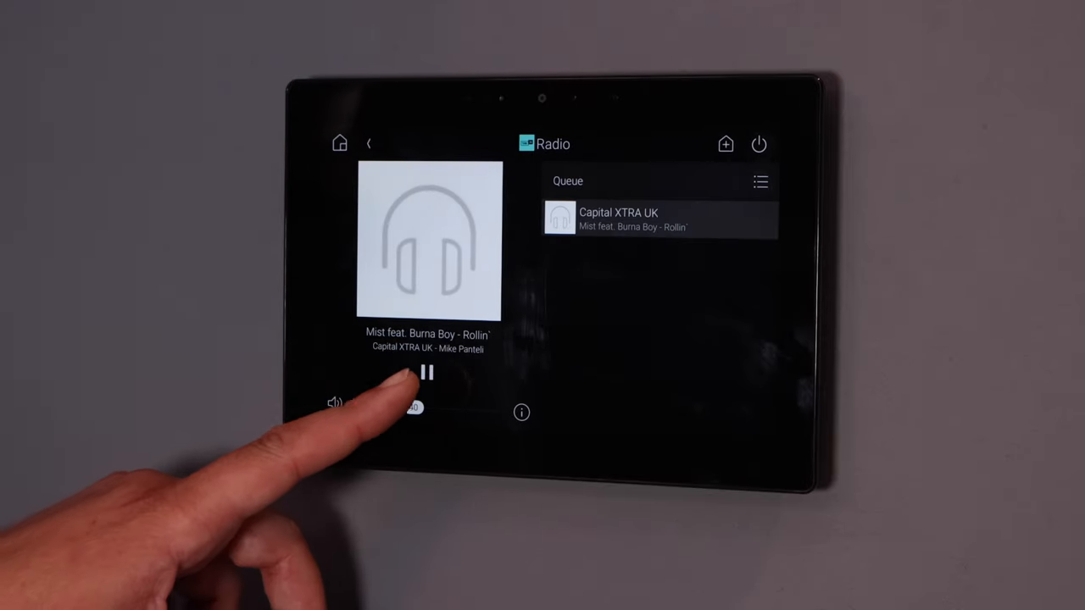
click(428, 373)
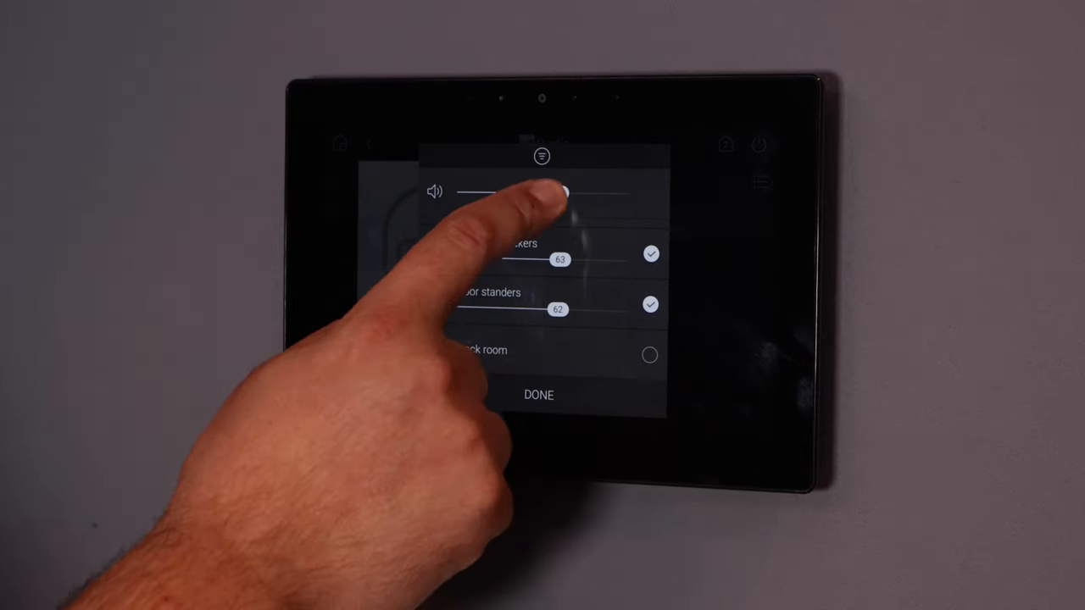
Lower the master volume for both speaker rooms and confirm with Done.
drag(563, 191, 507, 191)
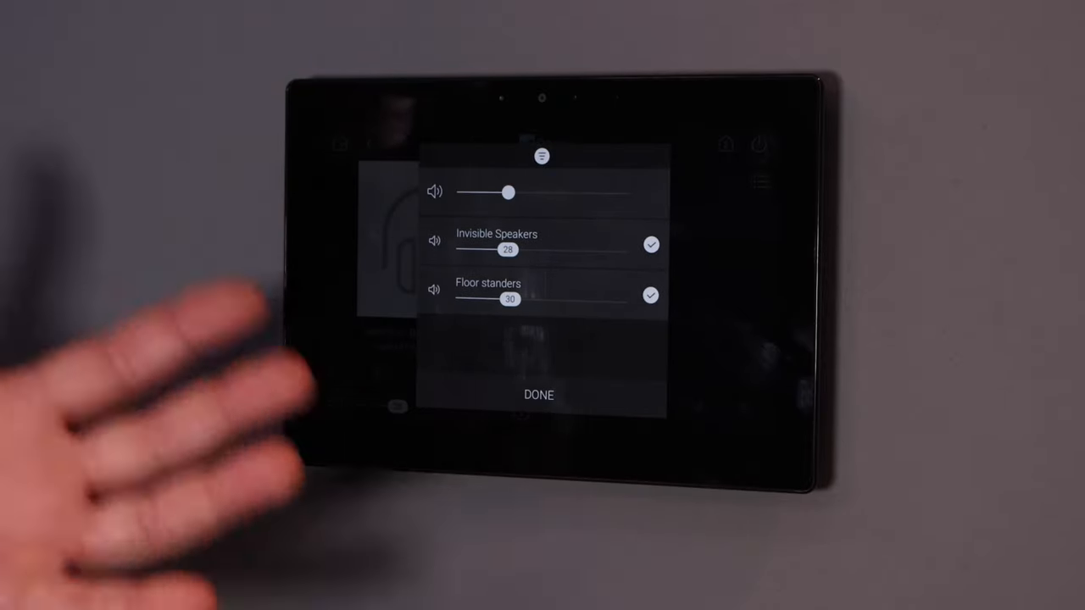
click(539, 395)
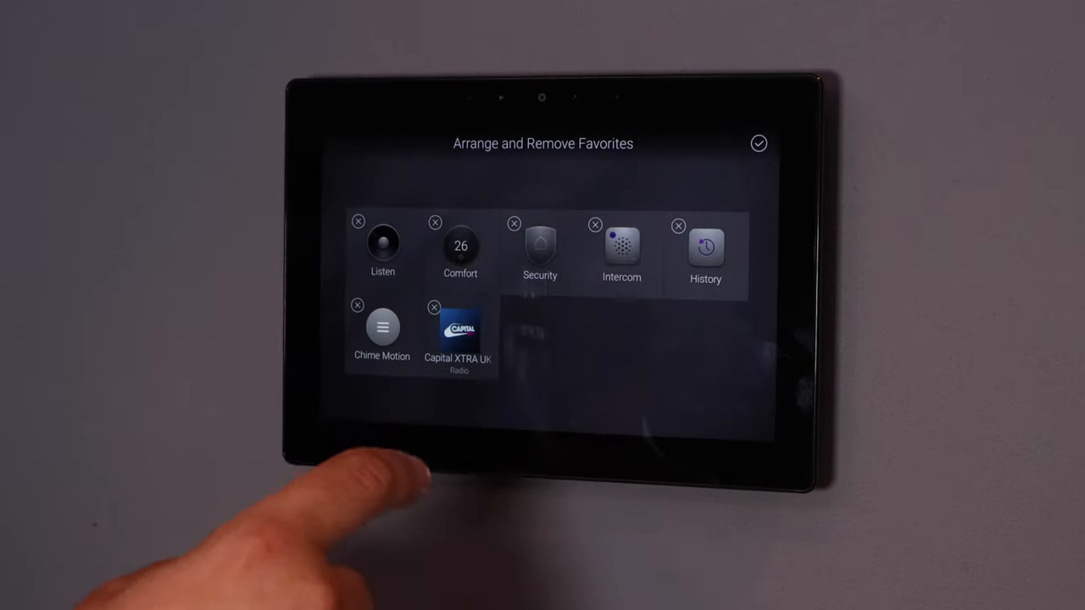
Remove the Capital XTRA UK favourite tile and save the rearranged favourites.
click(434, 307)
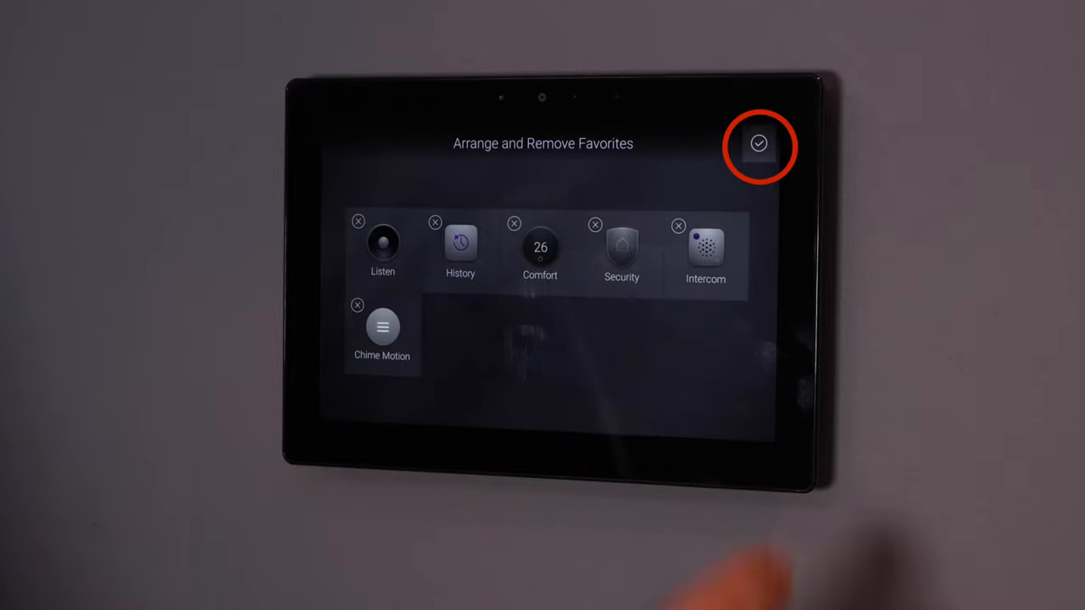
click(760, 144)
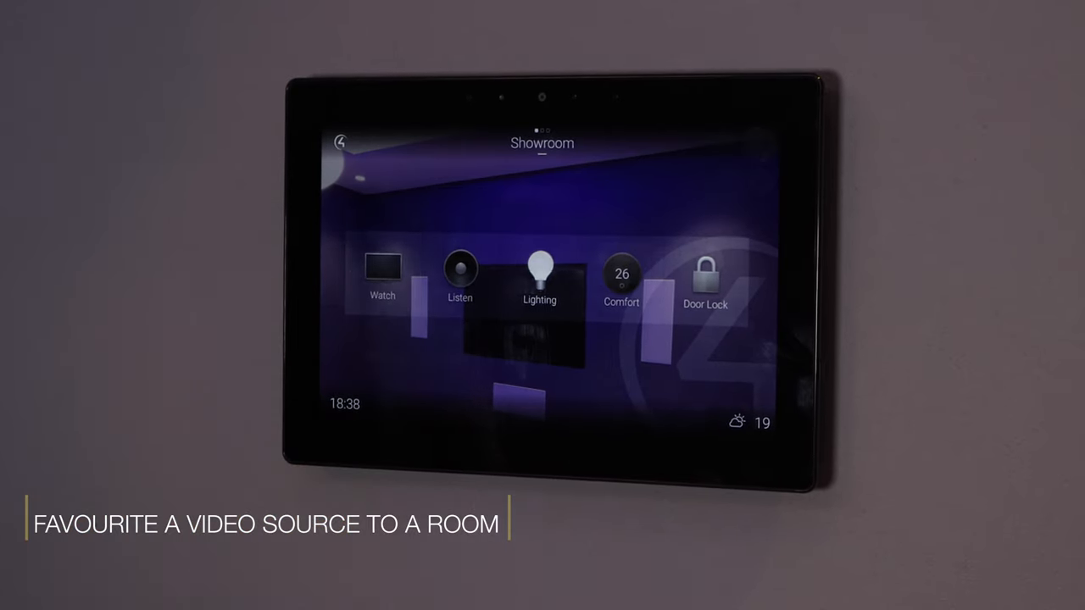
Add AppleTV OSD from Watch to the home favourites, check its remote, and return Home.
click(383, 274)
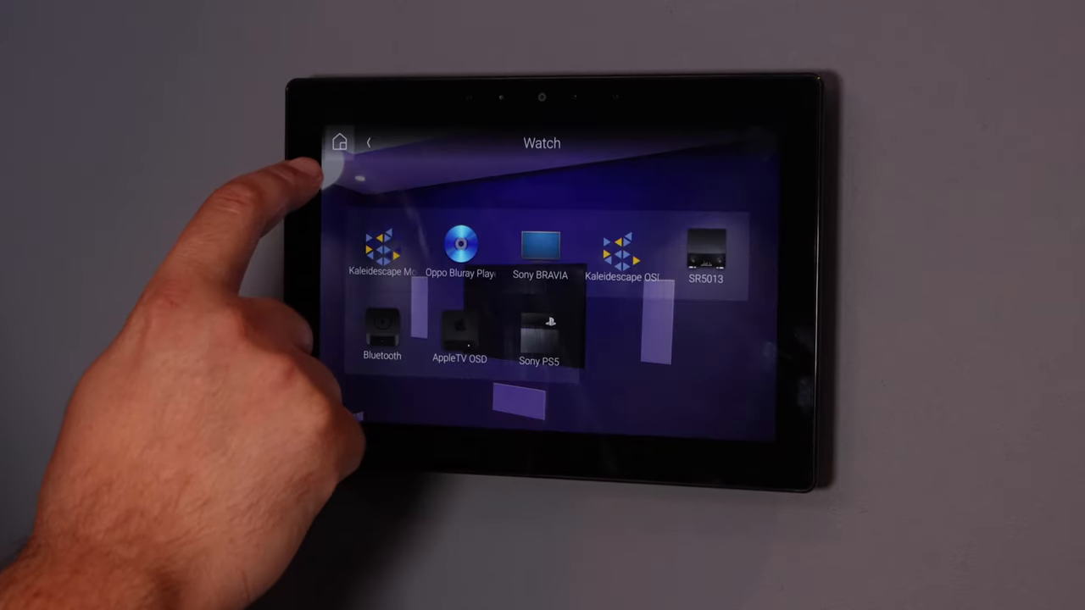
click(339, 143)
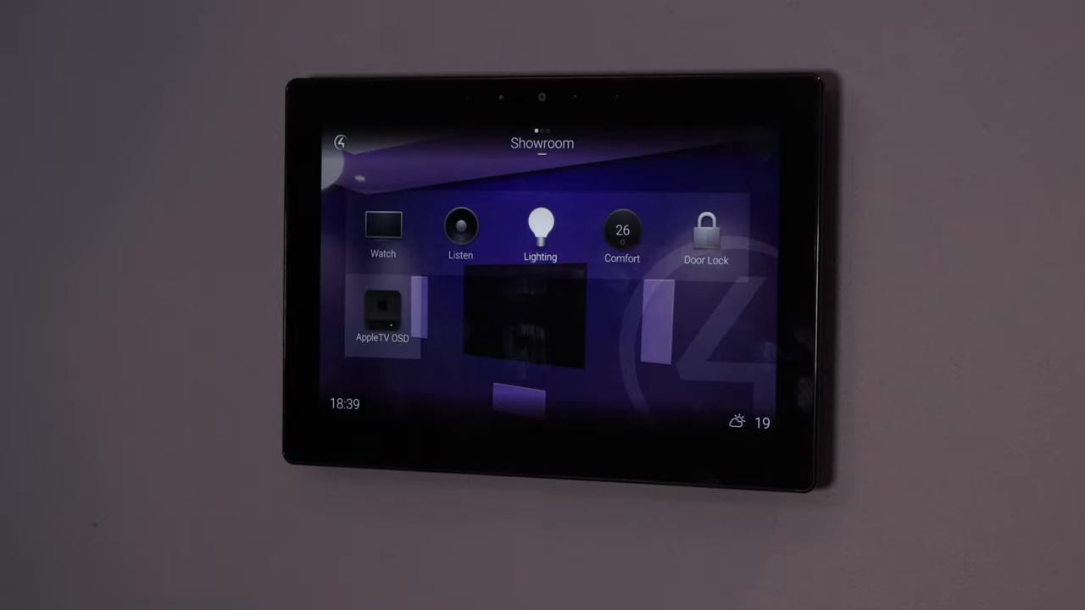
click(383, 308)
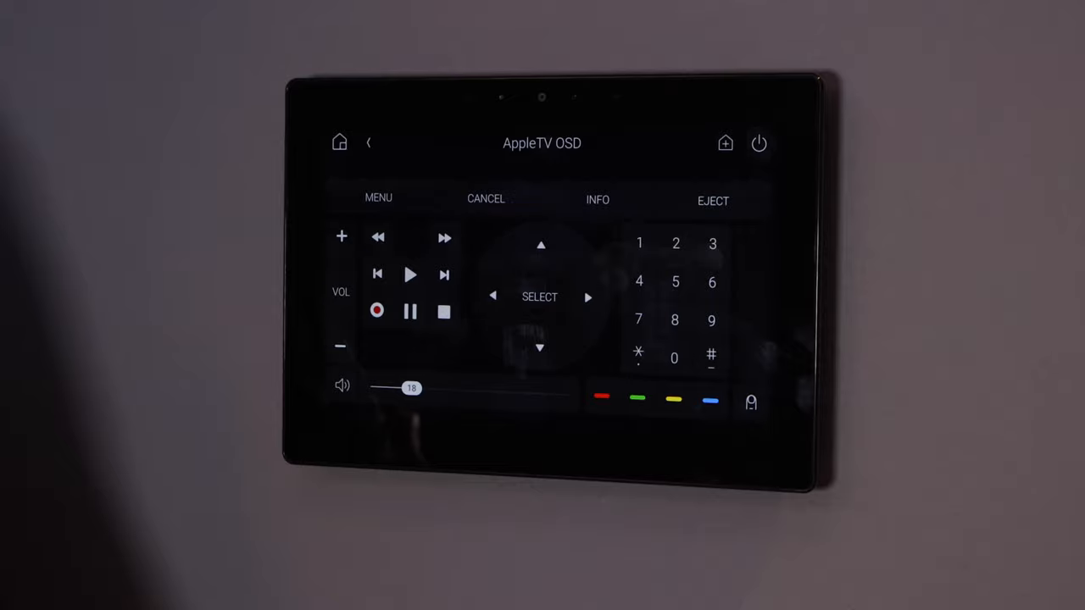
click(339, 142)
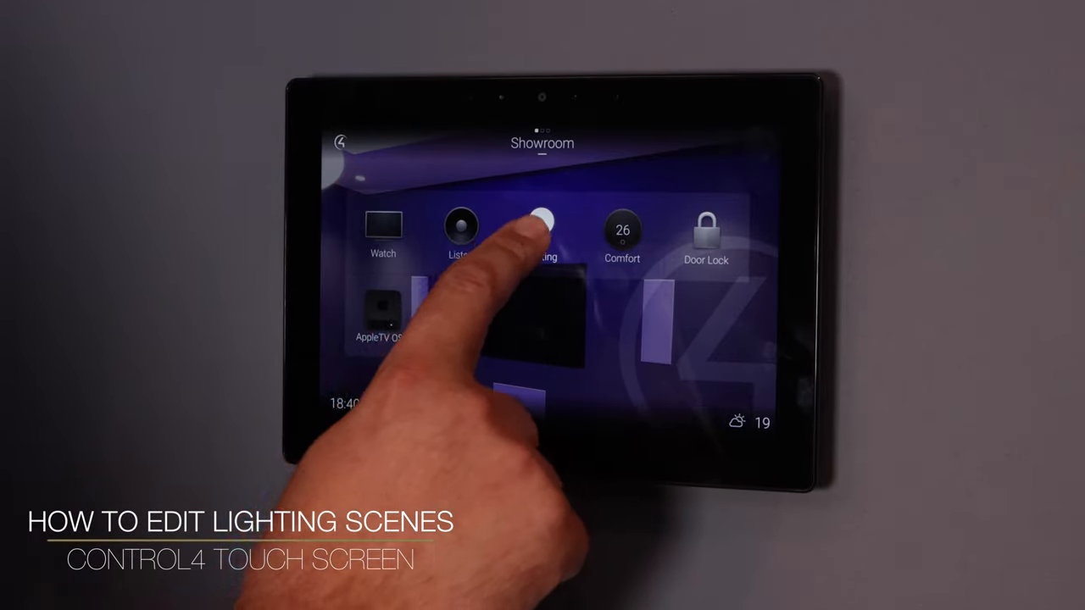
Start a lighting scene from Showroom Lighting and set Outer Spots to about 54%.
click(542, 224)
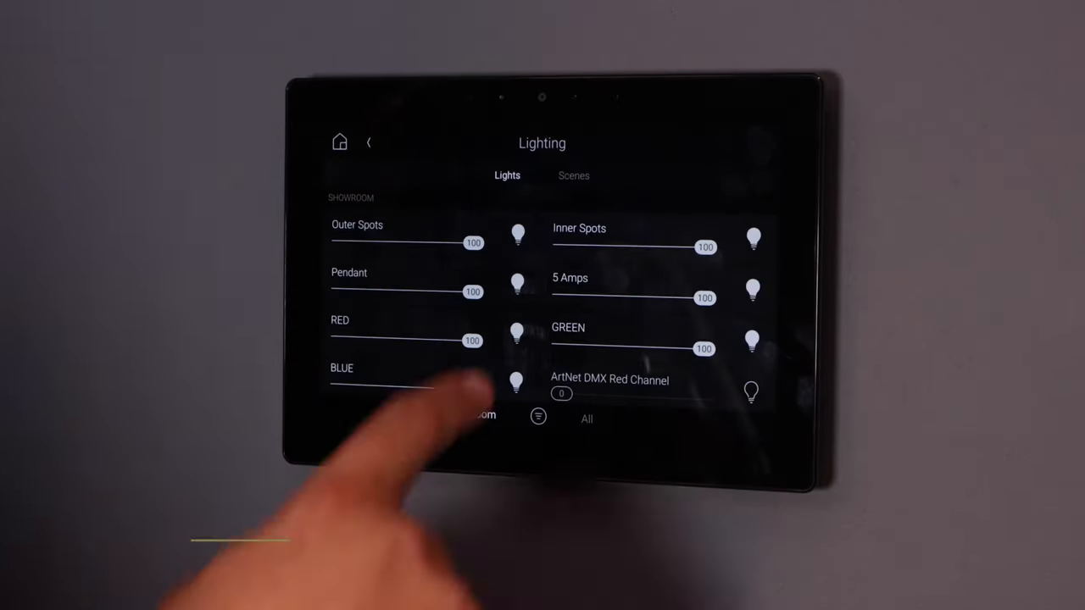
click(573, 174)
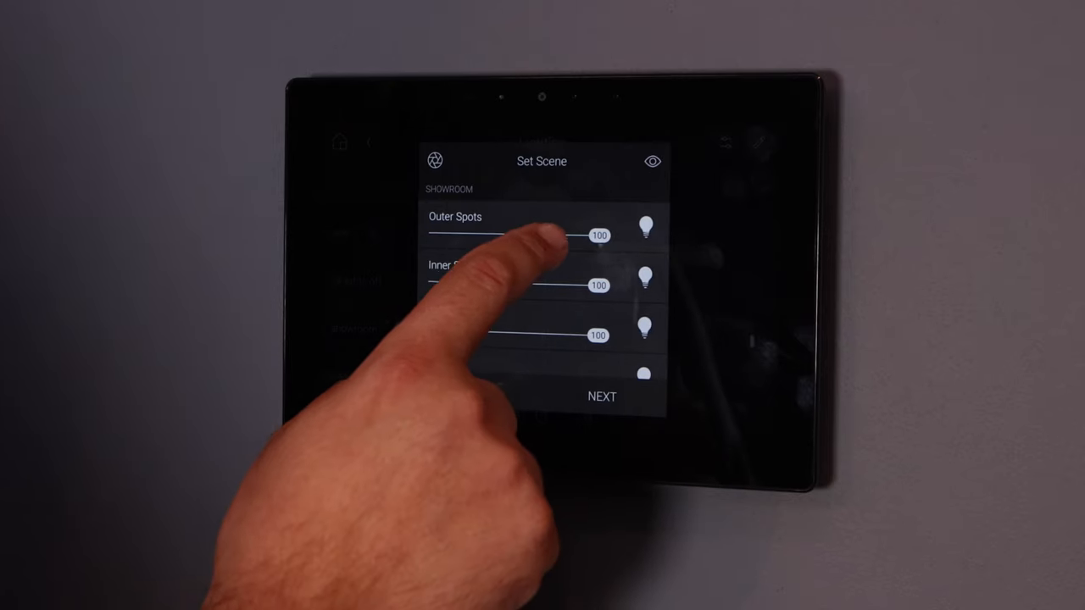
drag(596, 234, 532, 234)
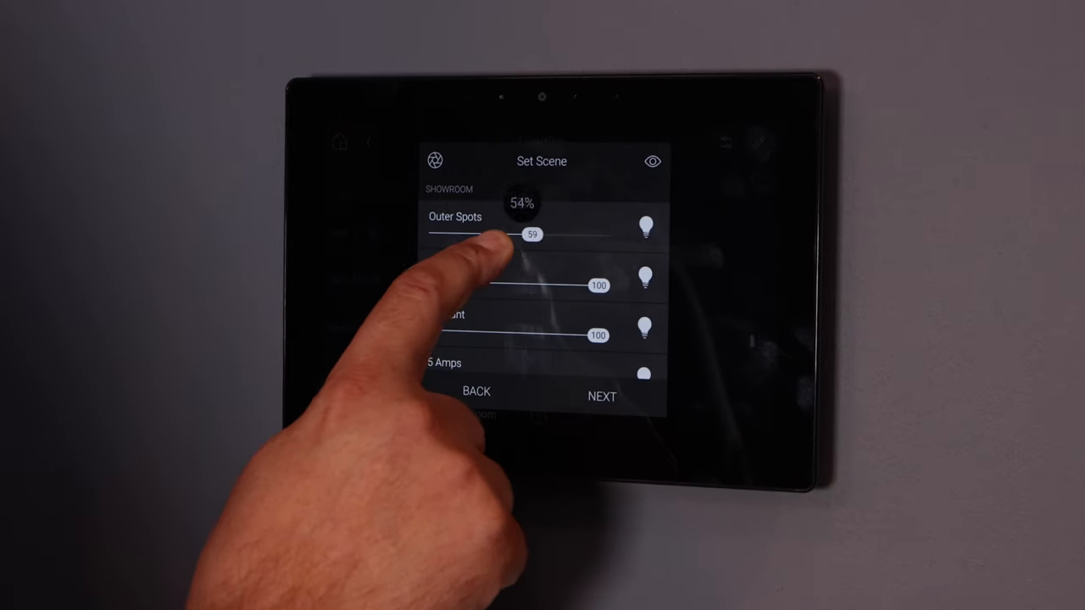
drag(533, 234, 509, 234)
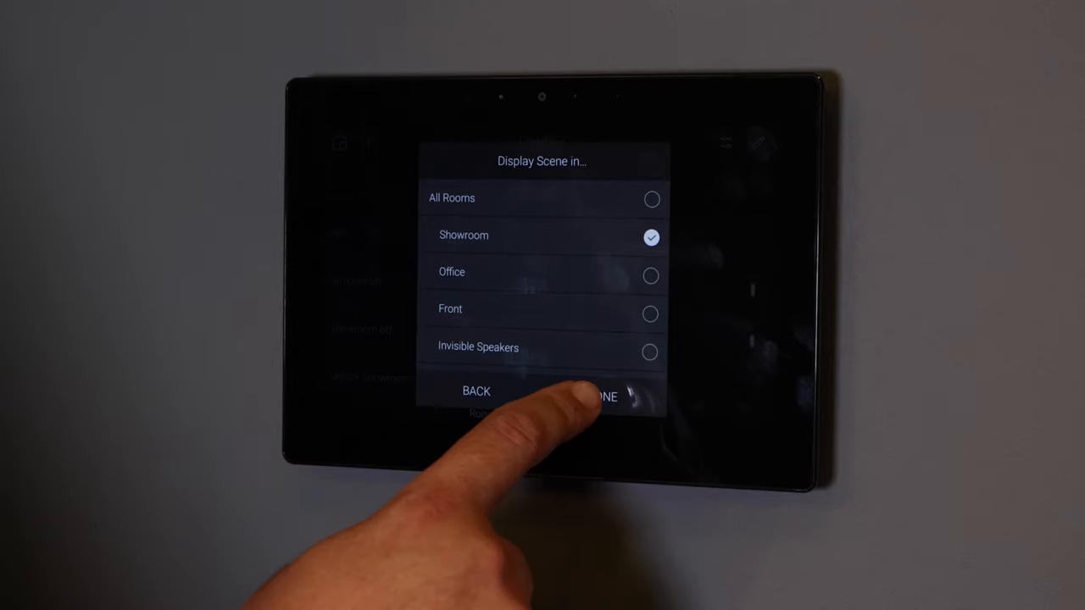
Save the scene and favourite 'all on showroom' onto the Showroom home screen.
click(602, 397)
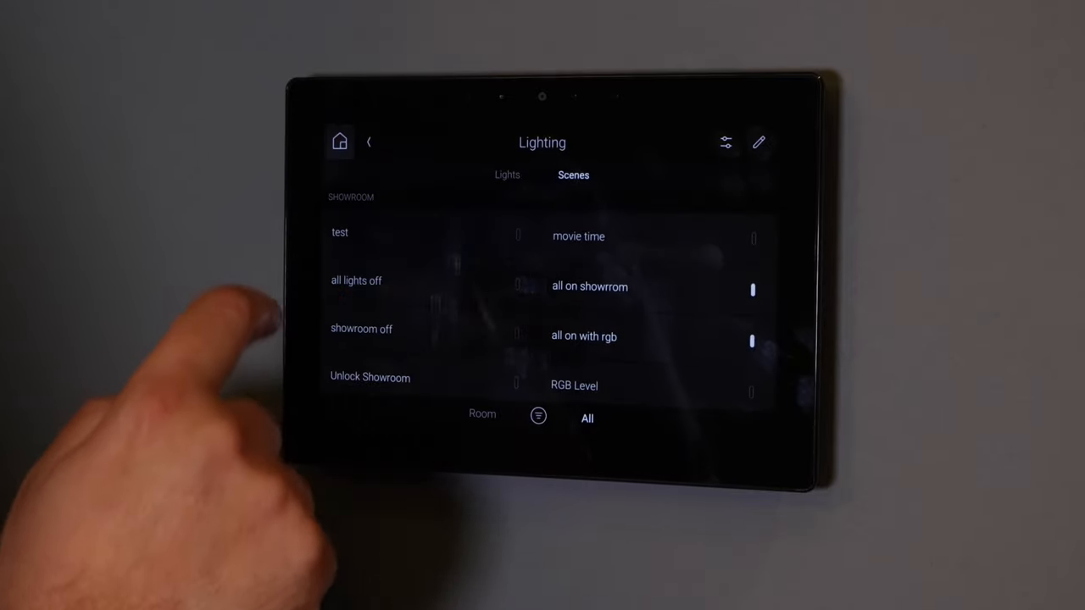
click(340, 142)
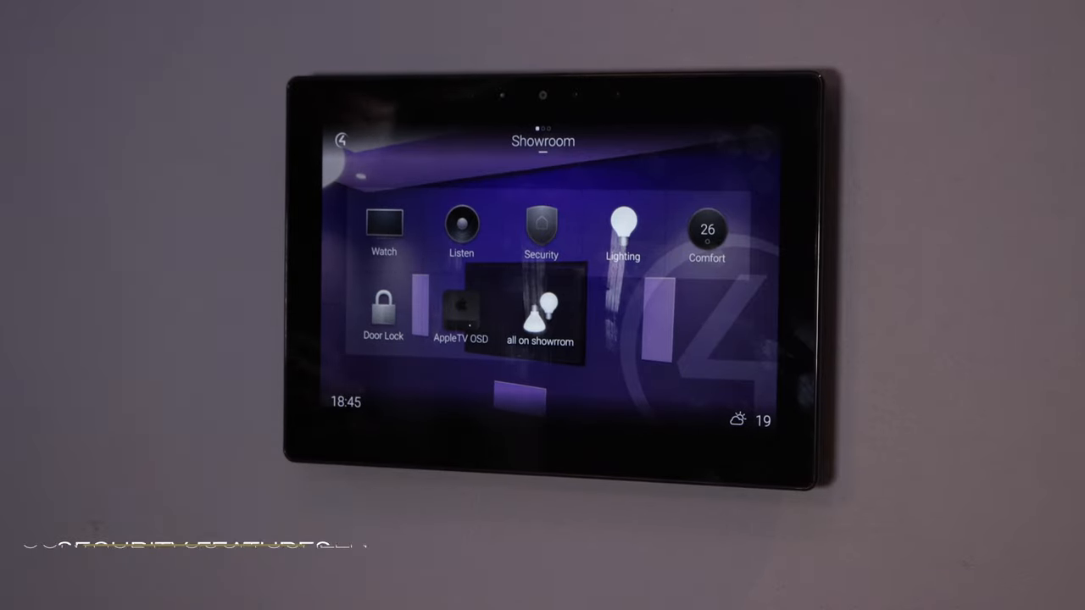
View the Chime Intercom feed from Security > Cameras, then end the video session.
click(541, 229)
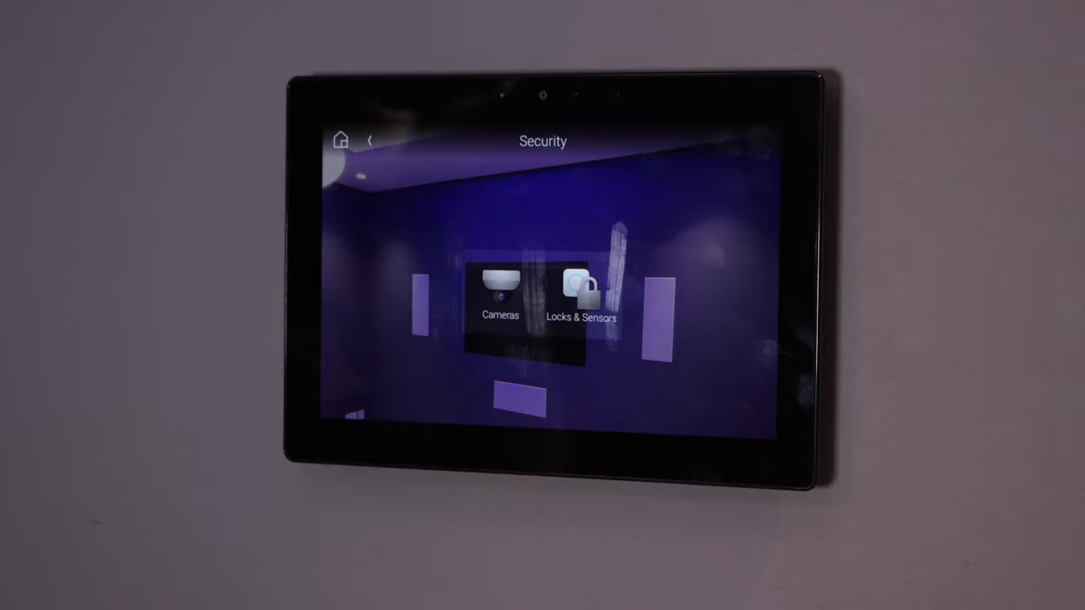
click(498, 292)
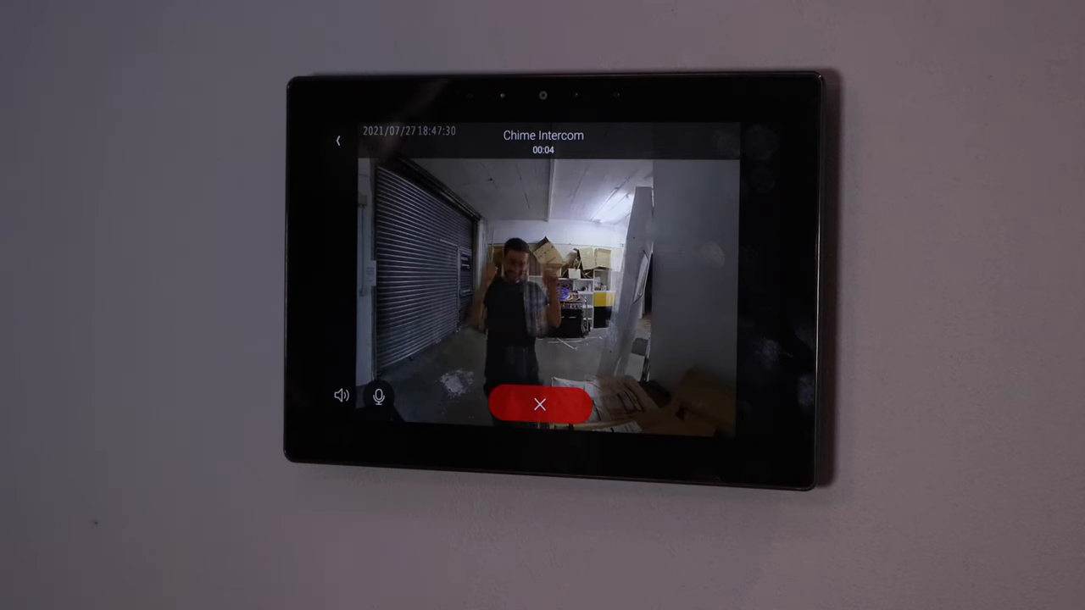
click(541, 404)
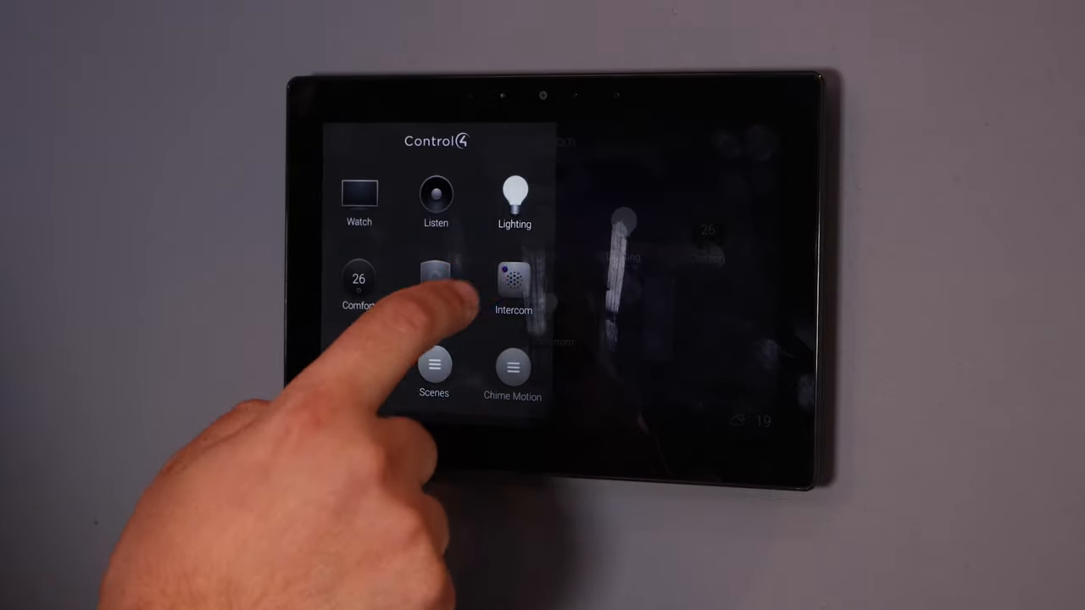
Open the Intercom app and show its menu with Create Group and Preferences.
click(512, 280)
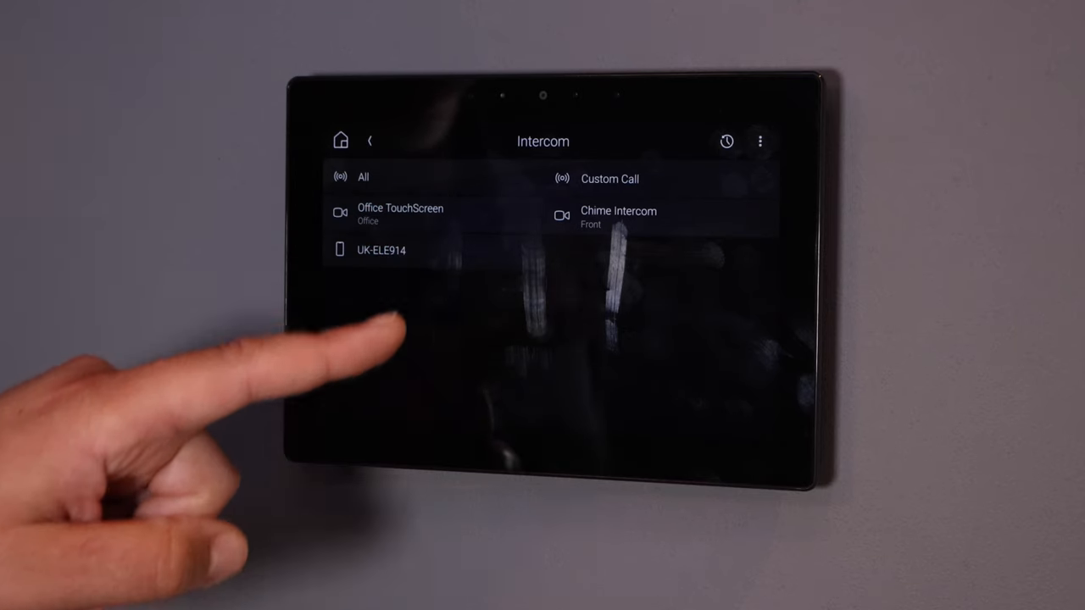
click(400, 213)
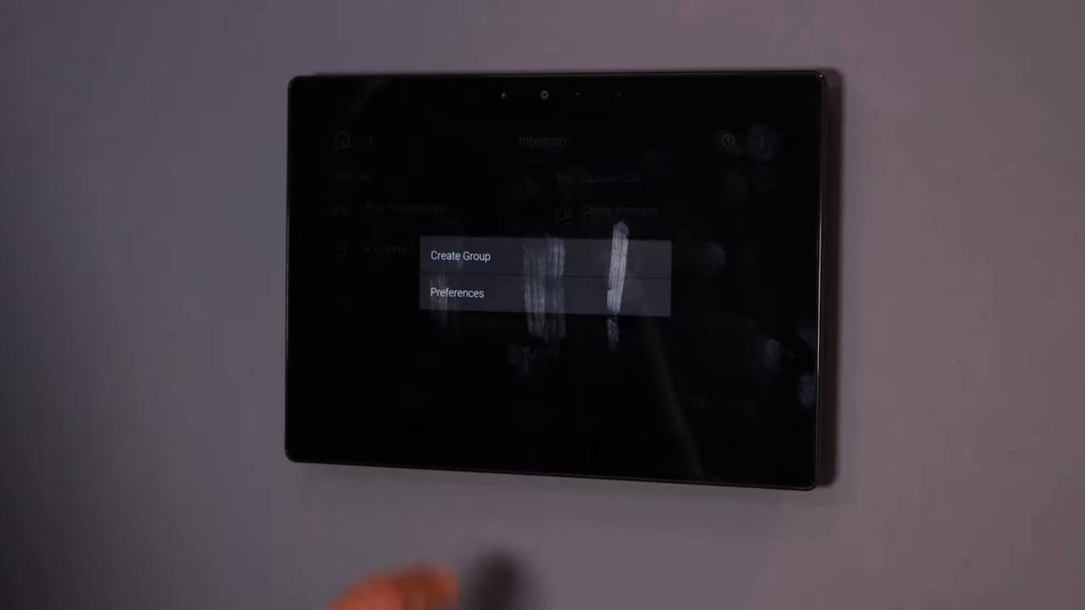
Toggle Auto Answer on then off in Showroom T4 intercom Preferences, and return to Home.
click(458, 292)
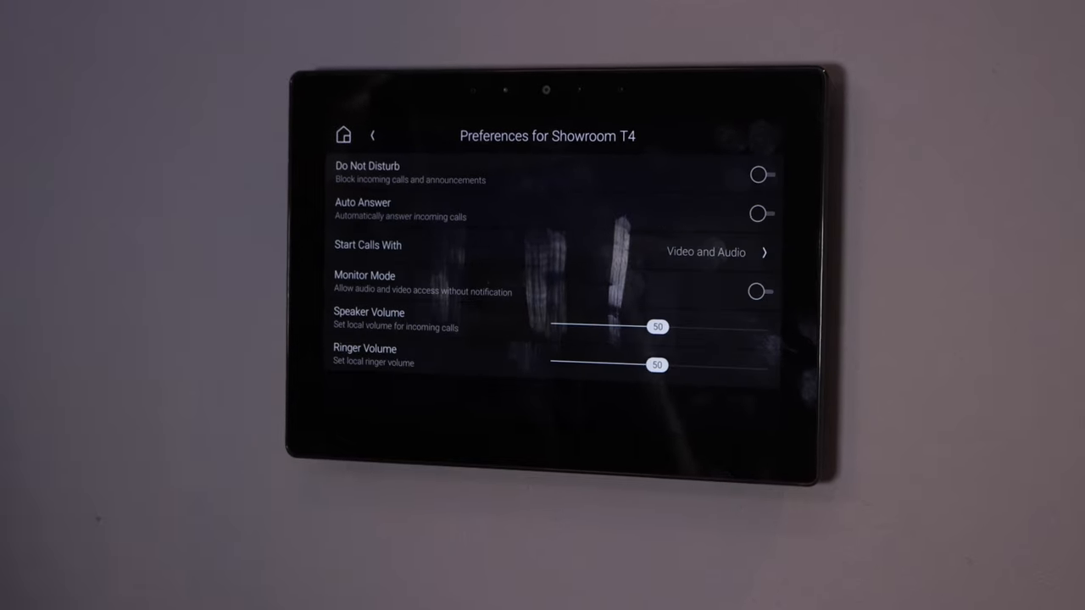
click(760, 214)
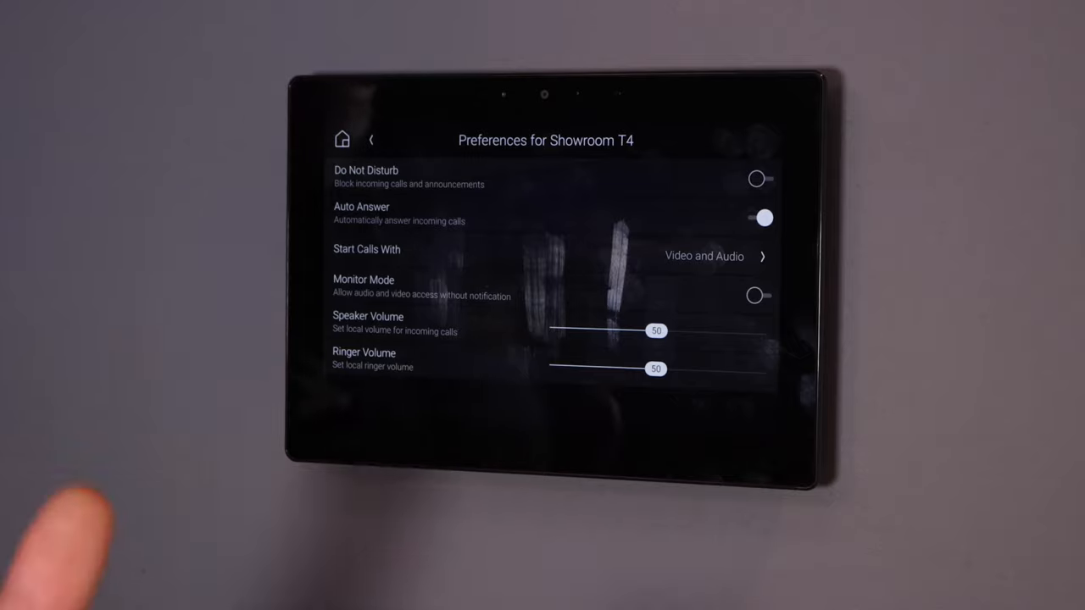
click(760, 217)
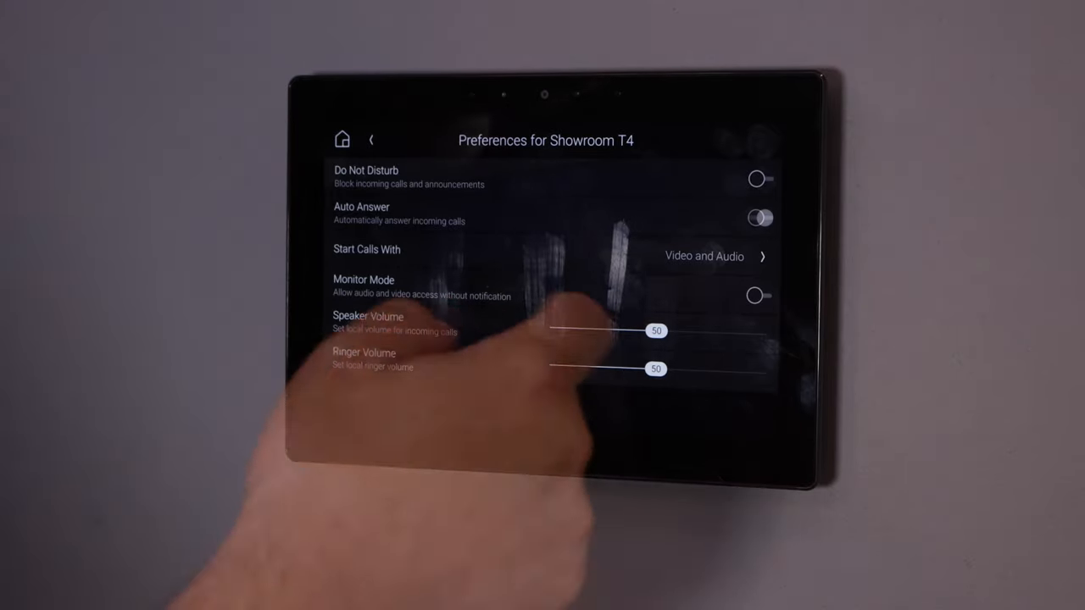
click(758, 217)
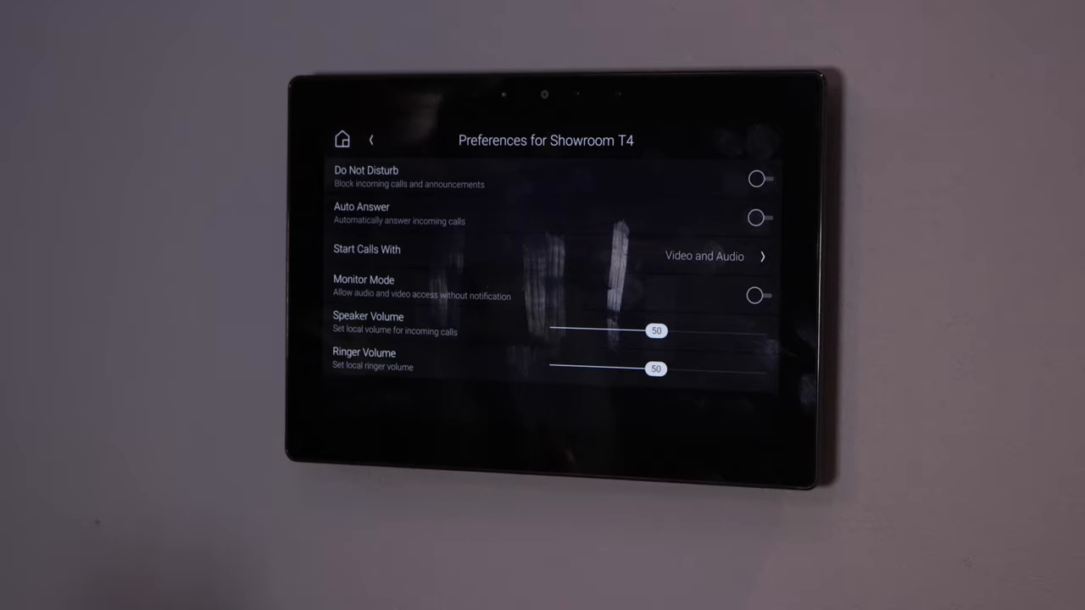
click(760, 178)
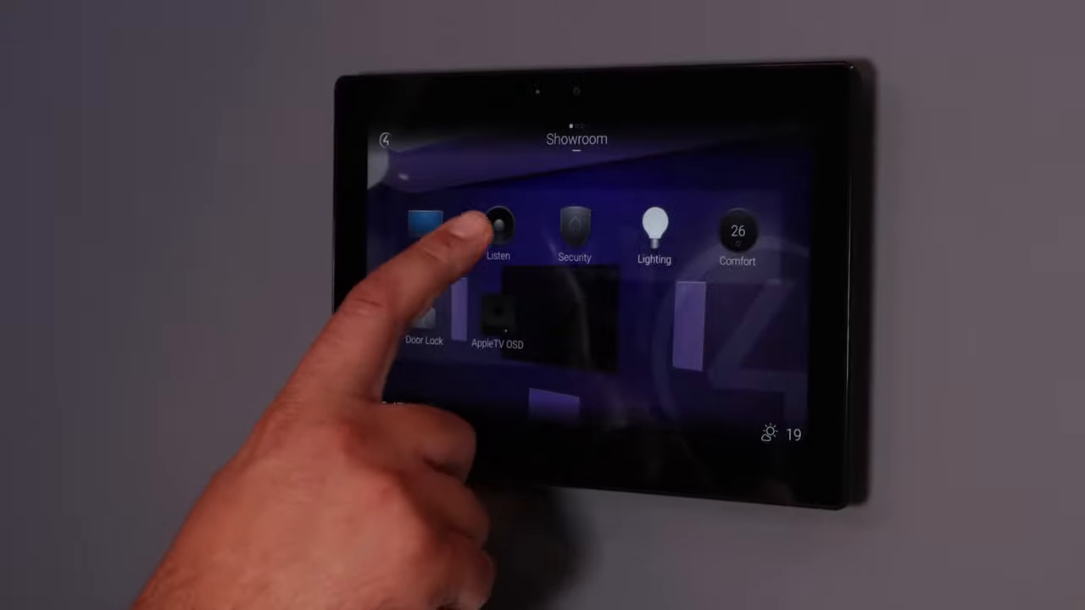
Add a new Spotify Connect service from Listen > Add Music and confirm its default name.
click(499, 227)
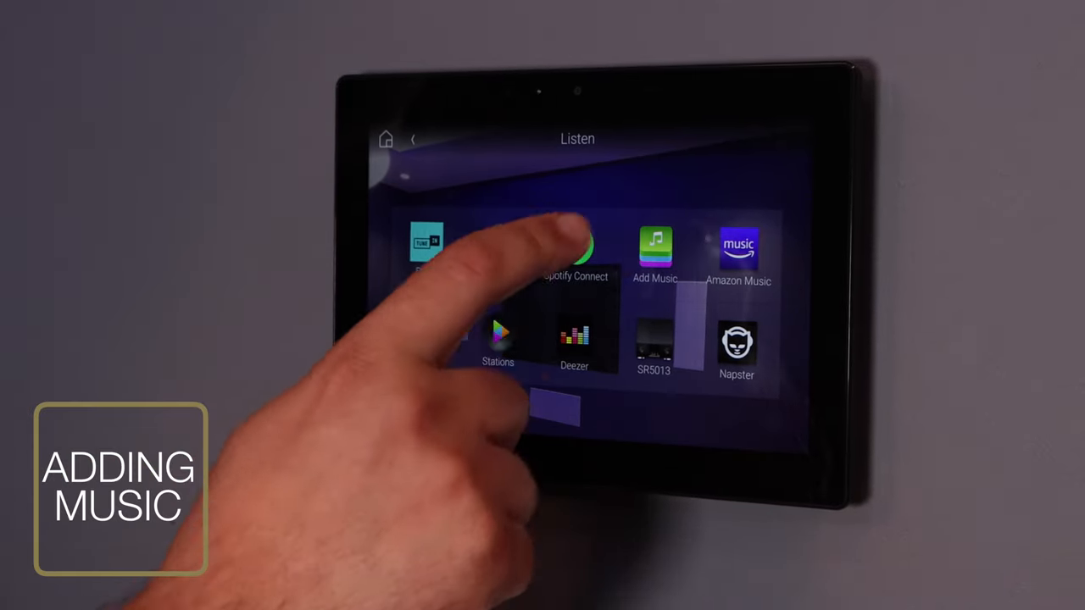
click(654, 246)
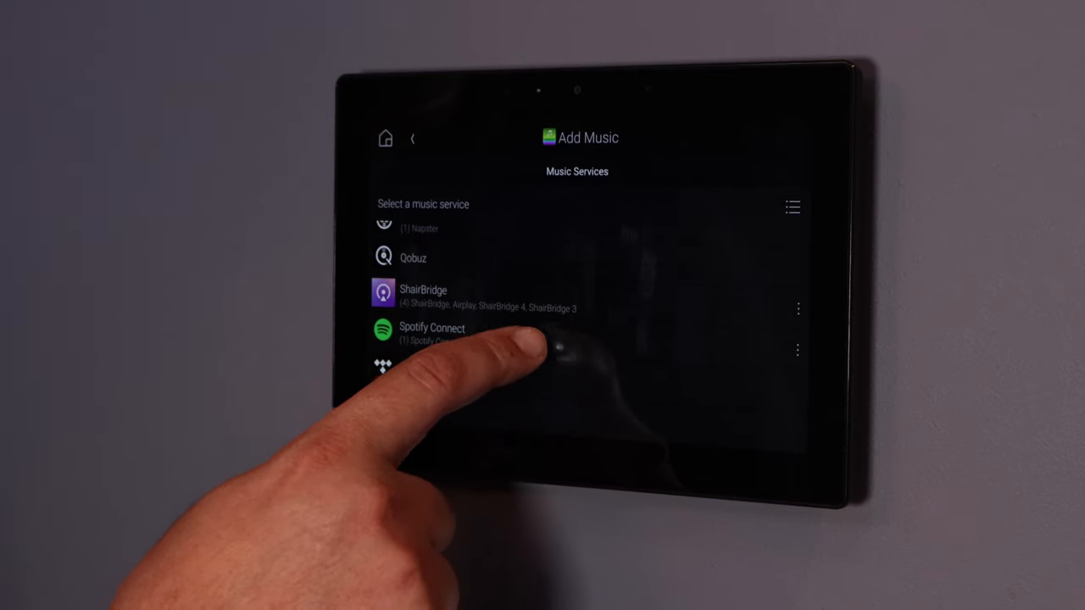
click(432, 330)
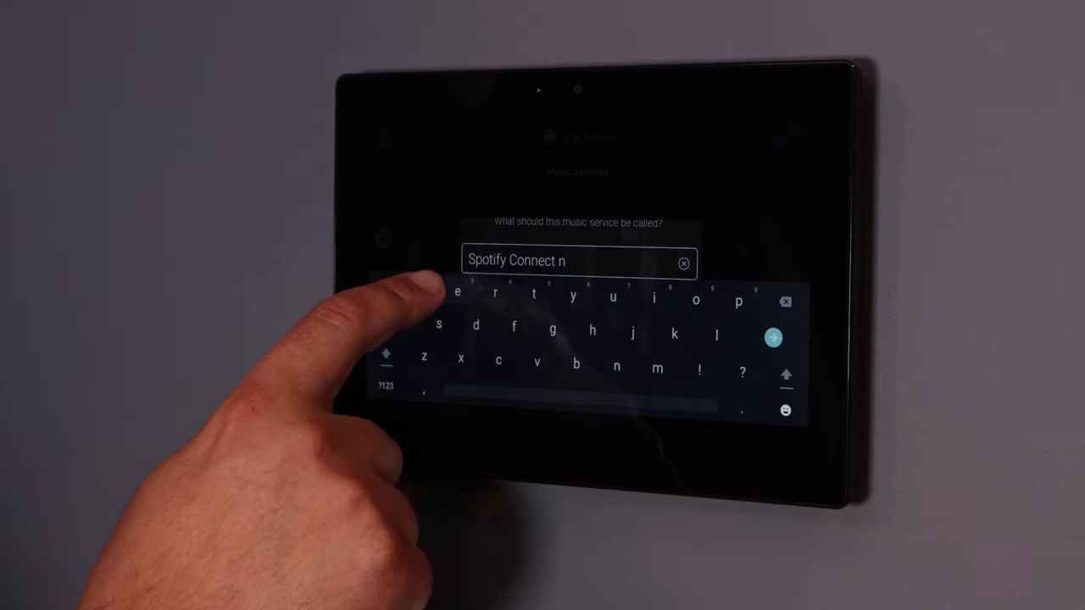
click(773, 337)
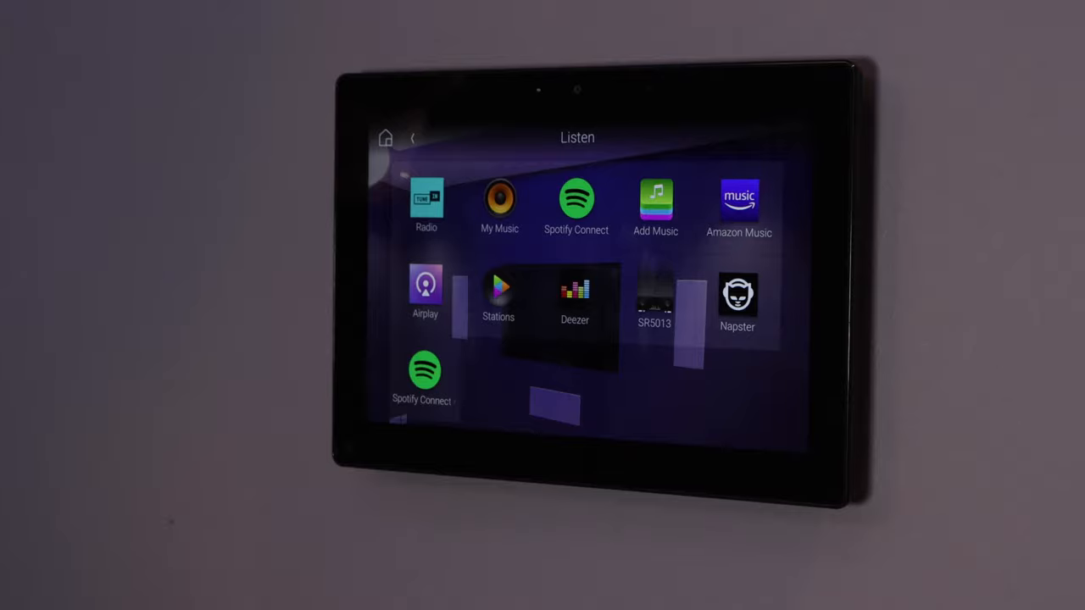
Reopen Add Music and scroll the services list down to Spotify Connect.
click(655, 200)
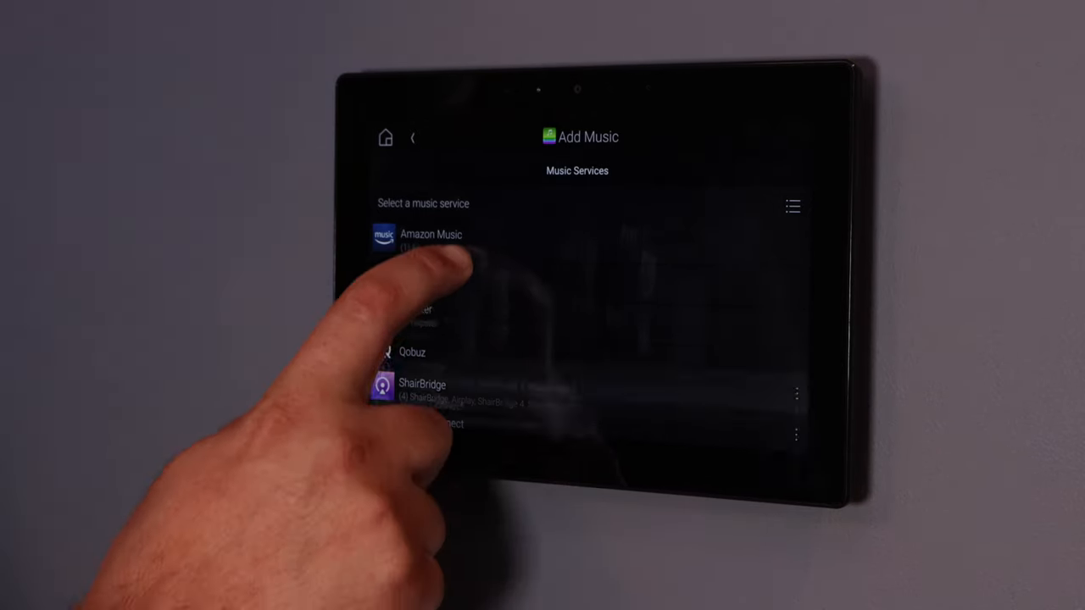
scroll(down, 3)
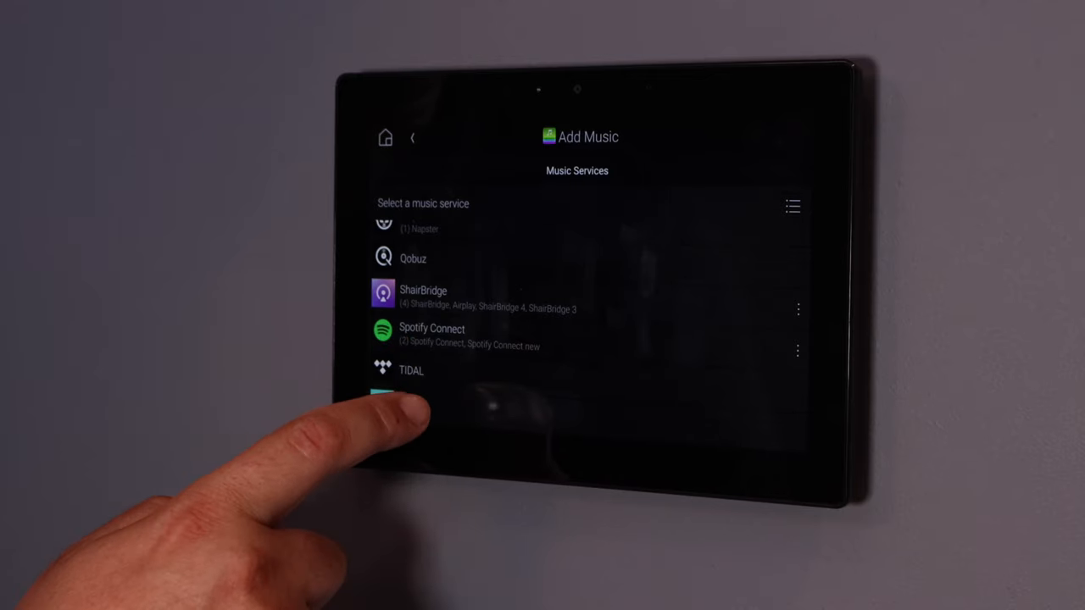